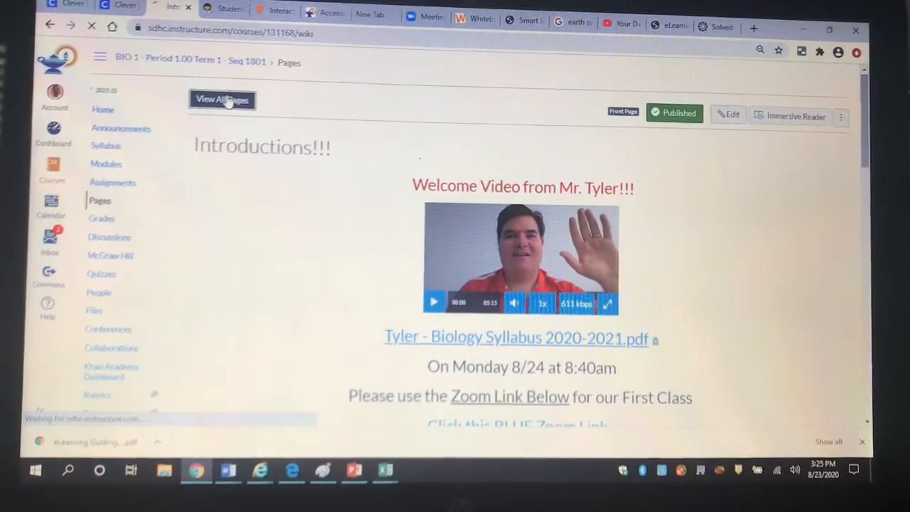
Open the Rewards Page from the course's pages list to view the embedded Knives Extreme game
{"action": "left_click", "coordinate": [222, 100]}
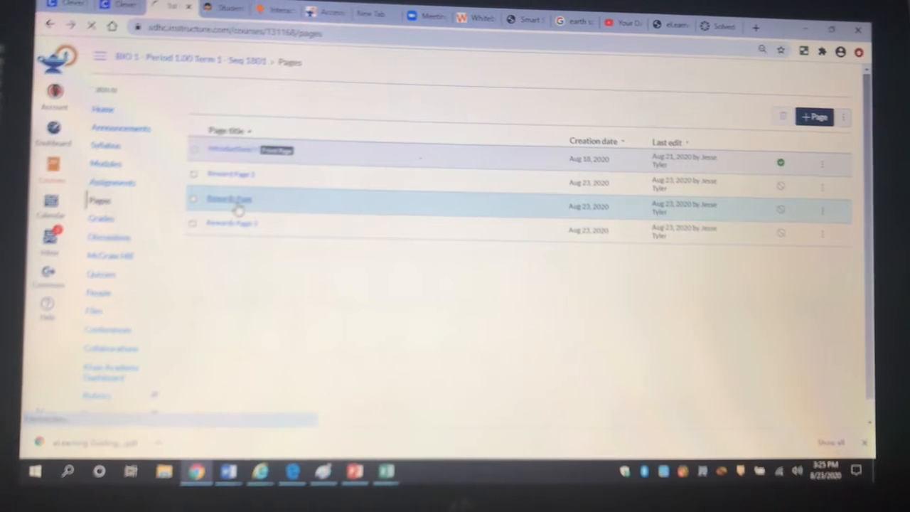
{"action": "left_click", "coordinate": [230, 199]}
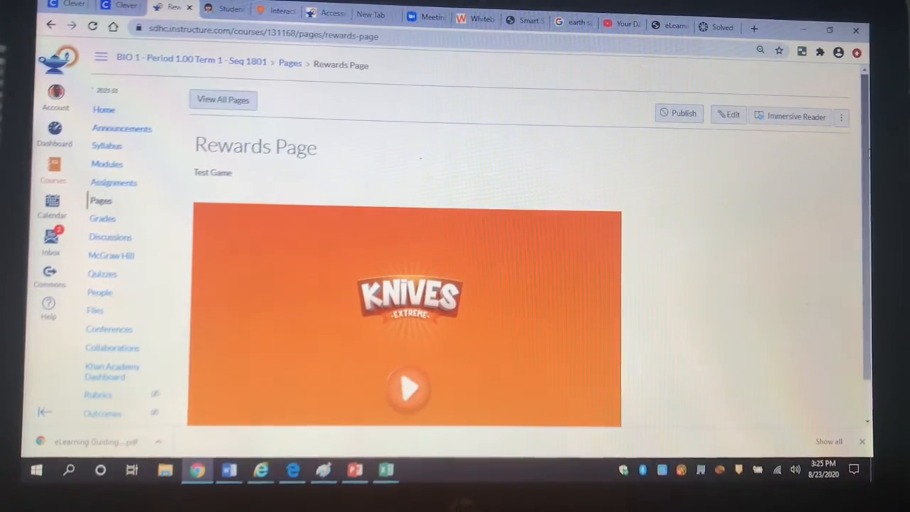
{"action": "scroll", "scroll_direction": "down", "scroll_amount": 3}
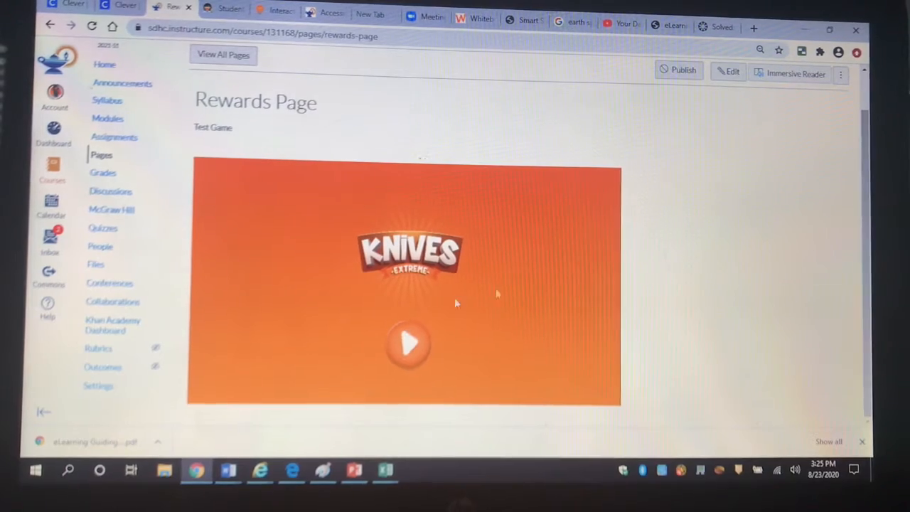
Go back to the course's Introductions front page
{"action": "left_click", "coordinate": [409, 345]}
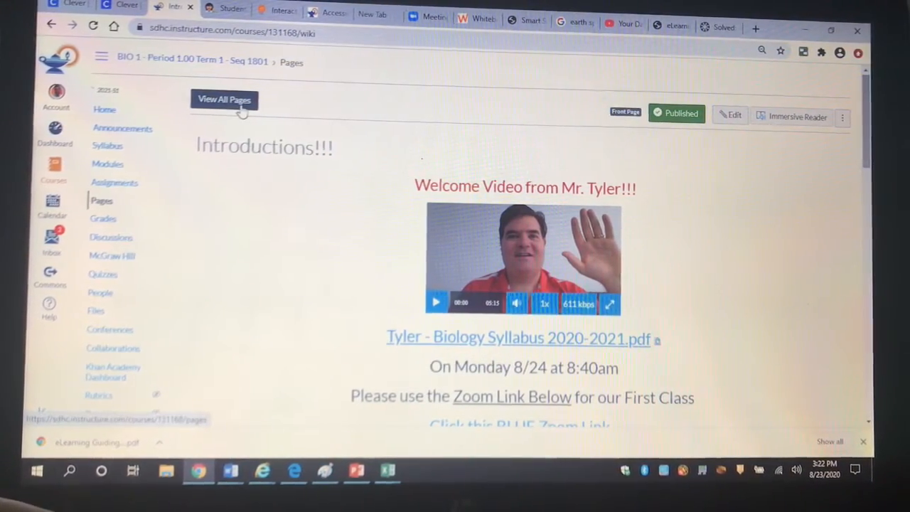
Start a new blank course page, declining the auto-saved content prompt
{"action": "left_click", "coordinate": [224, 99]}
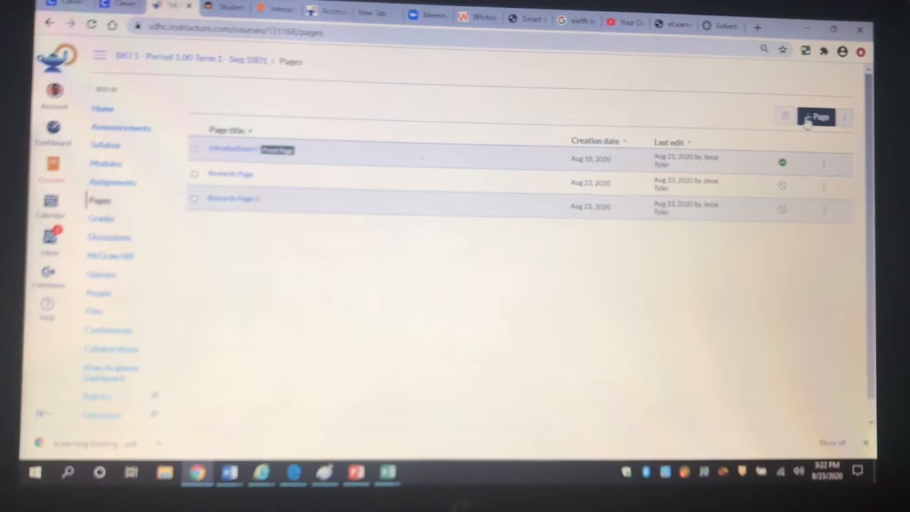
{"action": "left_click", "coordinate": [817, 115]}
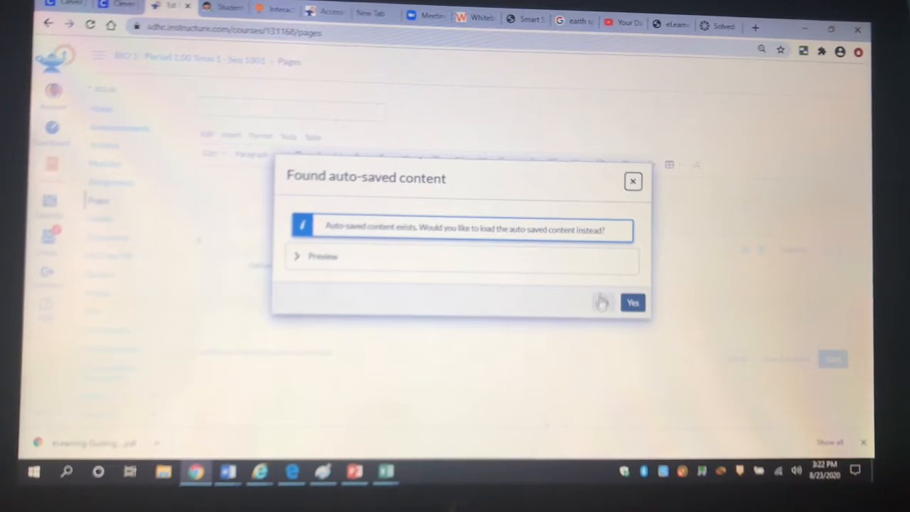
{"action": "left_click", "coordinate": [633, 182]}
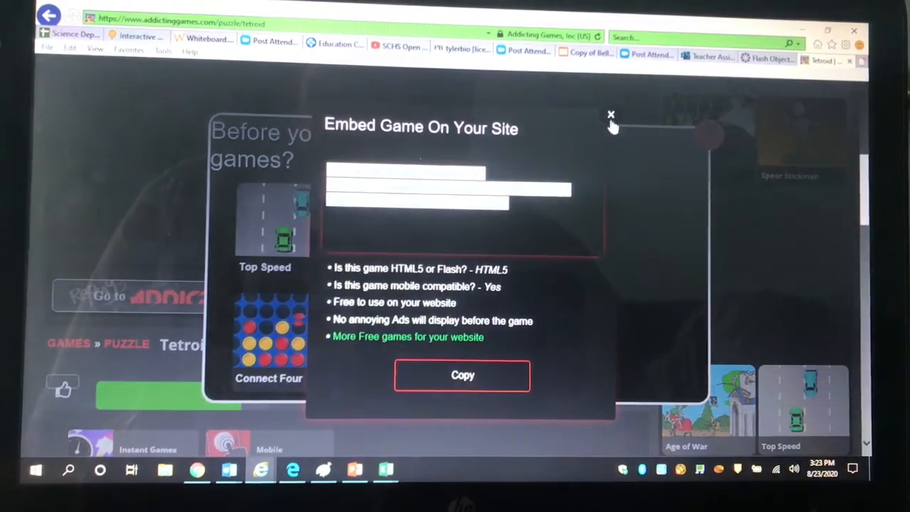
Reopen the Tetroid embed dialog on Addicting Games and copy its iframe code
{"action": "left_click", "coordinate": [612, 114]}
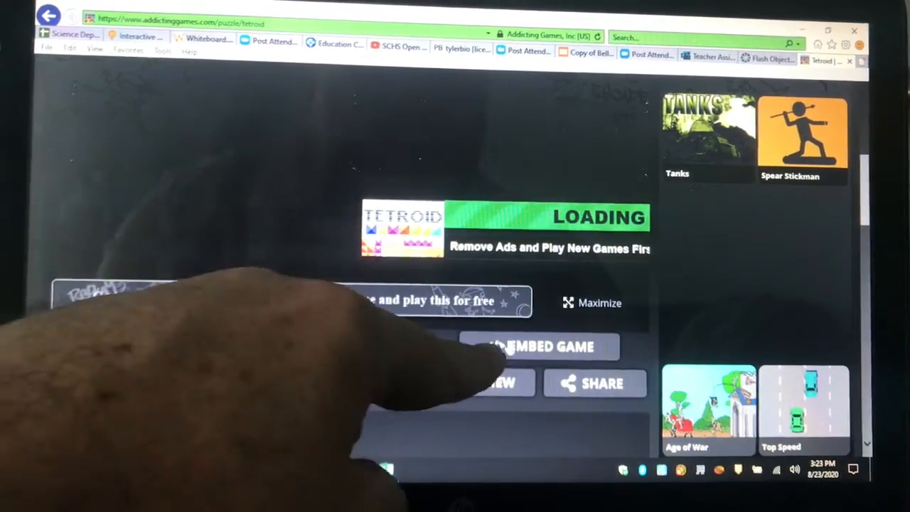
{"action": "left_click", "coordinate": [541, 347]}
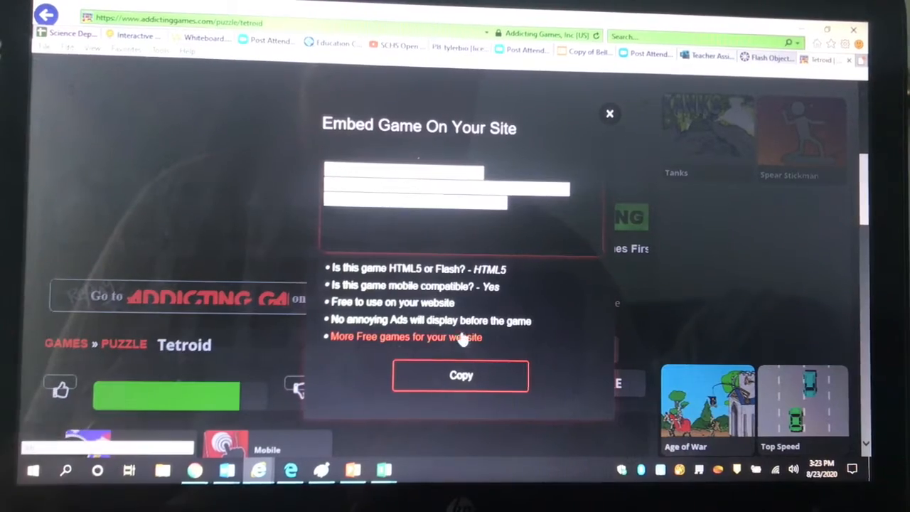
{"action": "left_click", "coordinate": [461, 376]}
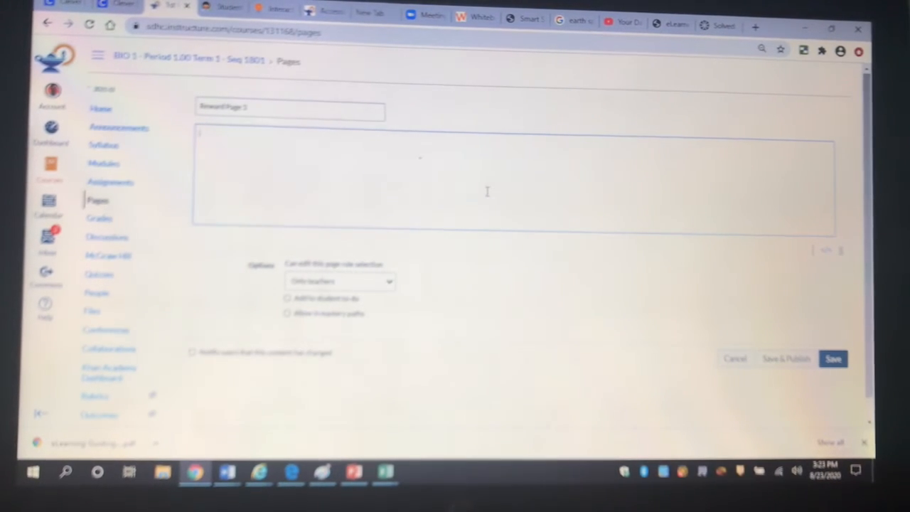
Paste the Tetroid iframe with width 432 and height 768 into Reward Page 3 and save it
{"action": "type", "text": "<iframe width=\"432\" height=\"768\" src=\"https://www.addictinggames.com/embed/html5-games/22887\" scrolling=\"no\"></iframe>"}
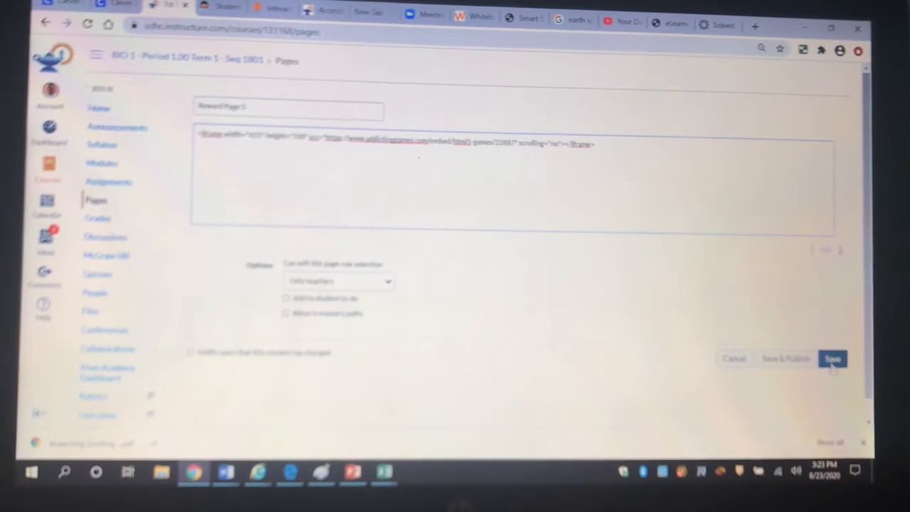
{"action": "left_click", "coordinate": [831, 359]}
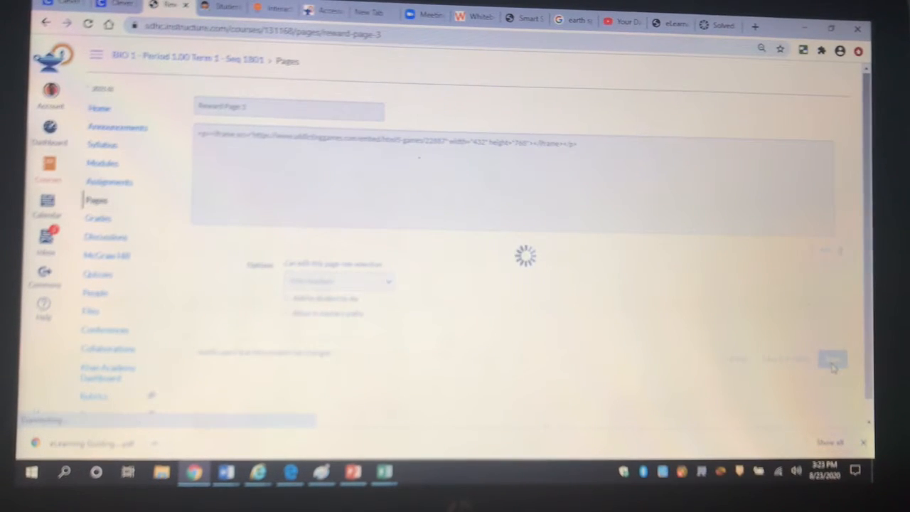
{"action": "left_click", "coordinate": [829, 358]}
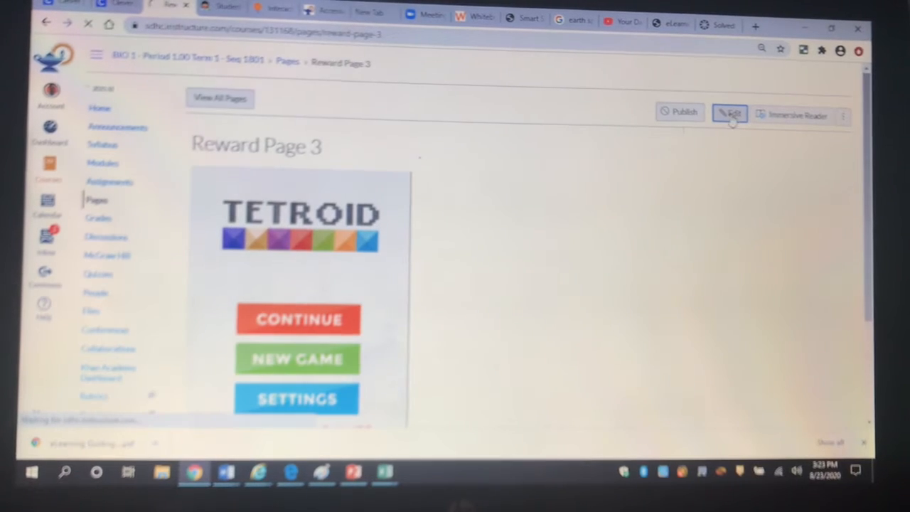
Begin editing Reward Page 3, which now hosts the Tetroid game
{"action": "left_click", "coordinate": [729, 114]}
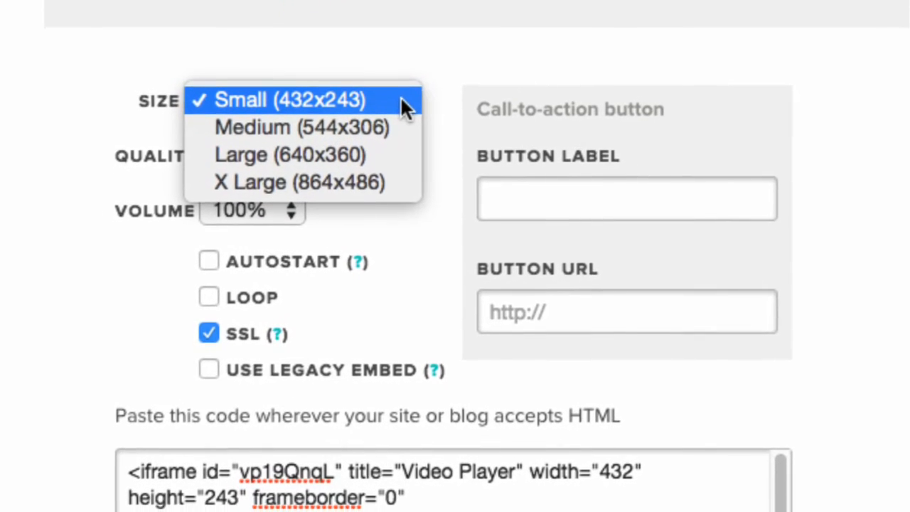
{"action": "scroll", "scroll_direction": "down", "scroll_amount": 3}
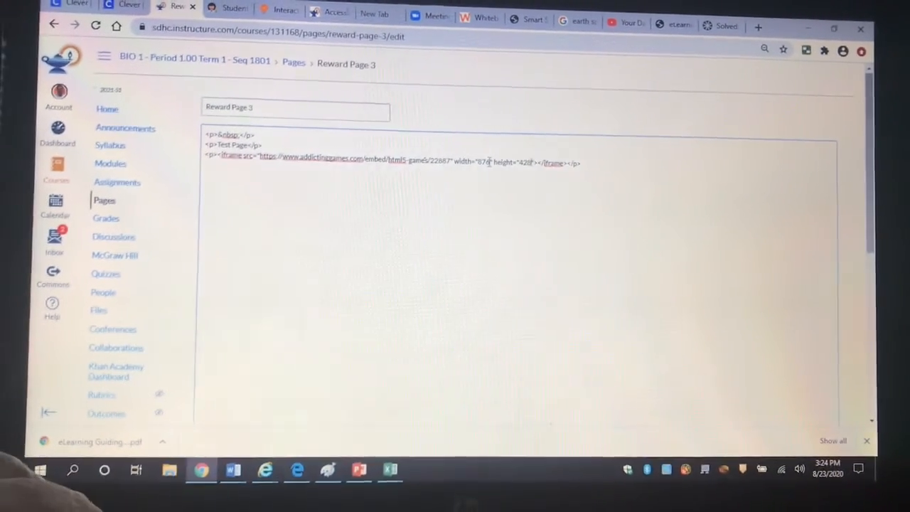
Save Reward Page 3 with the Tetroid iframe's adjusted width and height
{"action": "scroll", "scroll_direction": "down", "scroll_amount": 3}
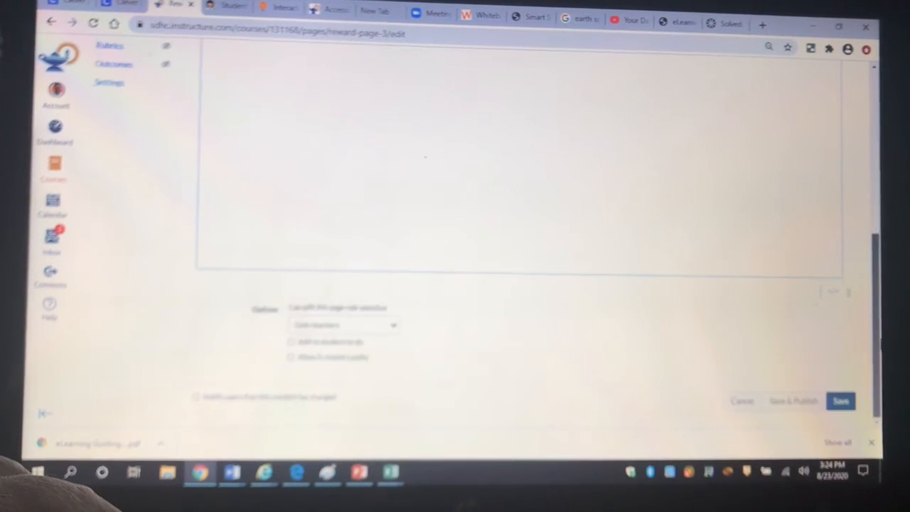
{"action": "left_click", "coordinate": [843, 401]}
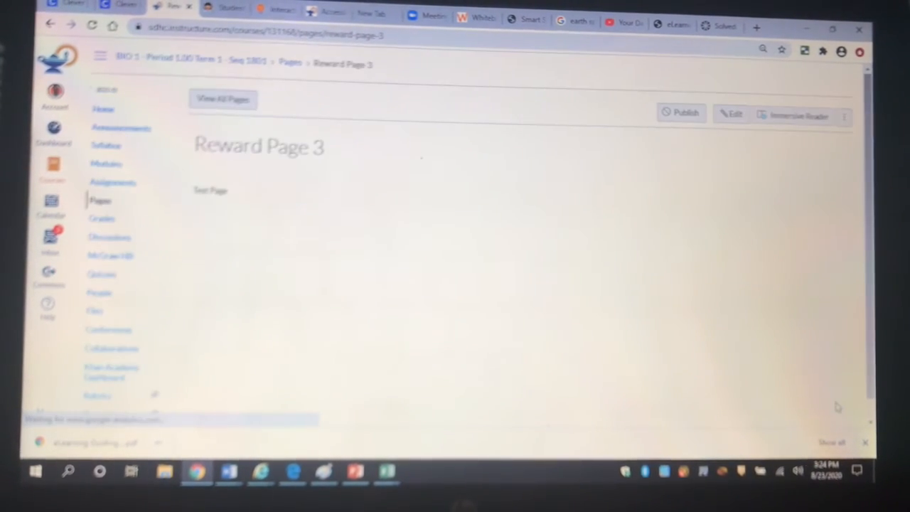